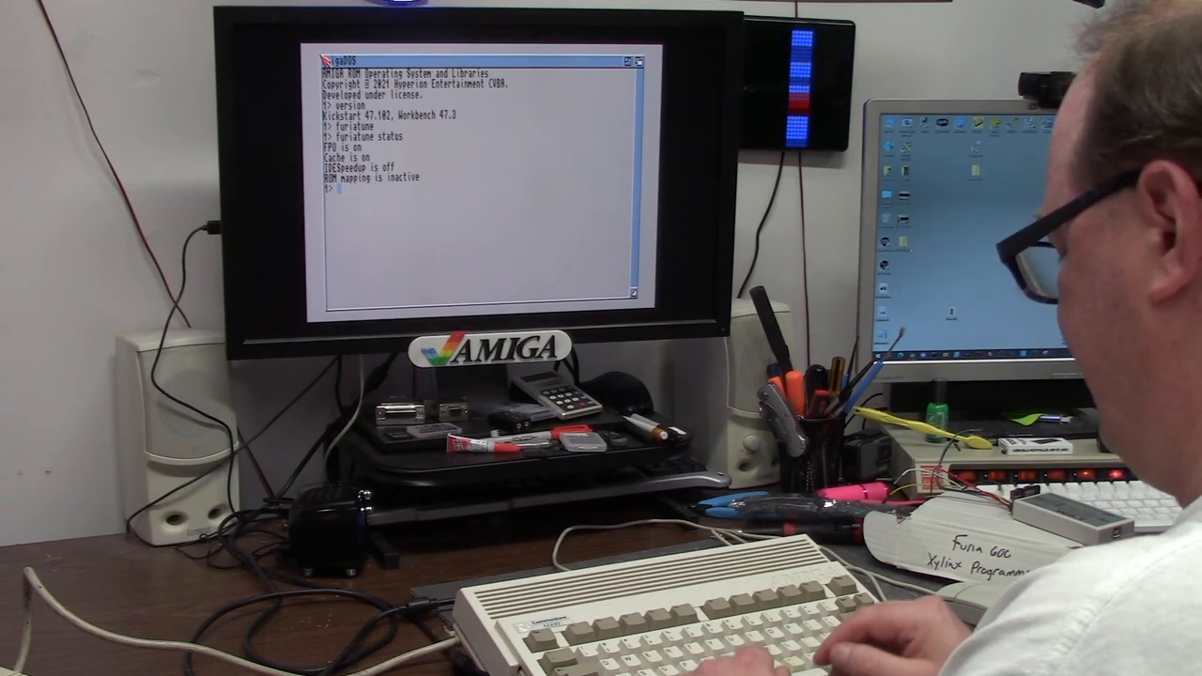
# Step: Launch SysInfo from the 1> shell prompt to reach its main overview screen
pyautogui.write('s')
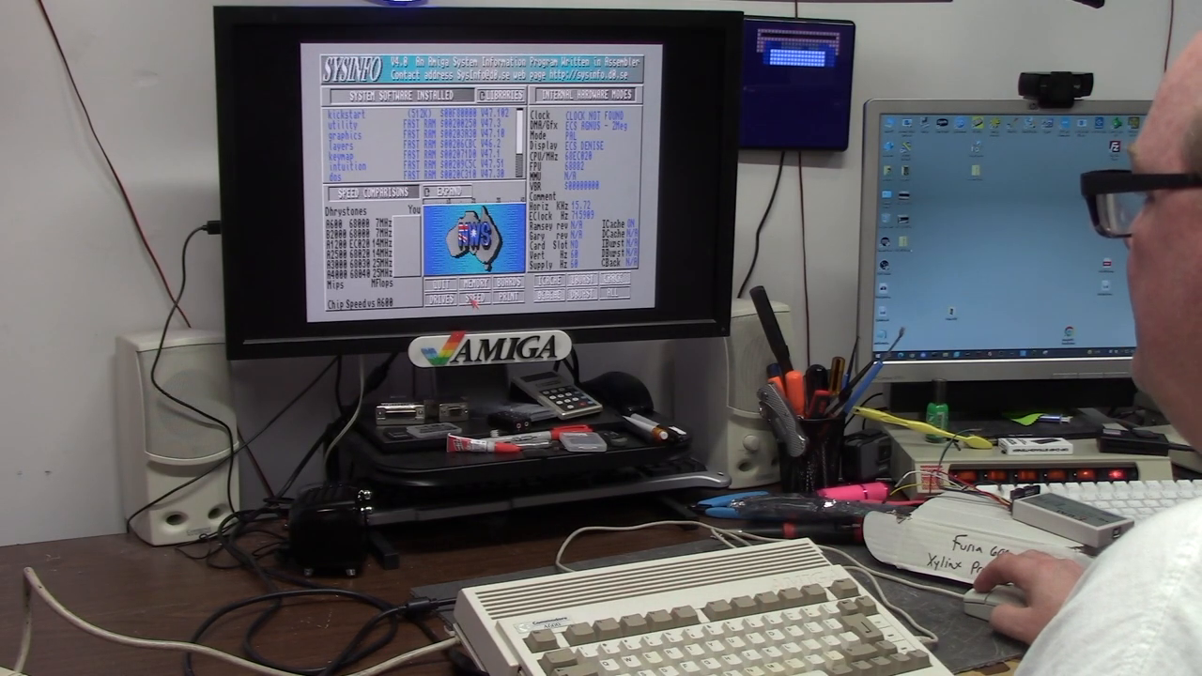
# Step: Run the SPEED test to get Dhrystones and Mips ratings compared with other Amiga models
pyautogui.click(460, 302)
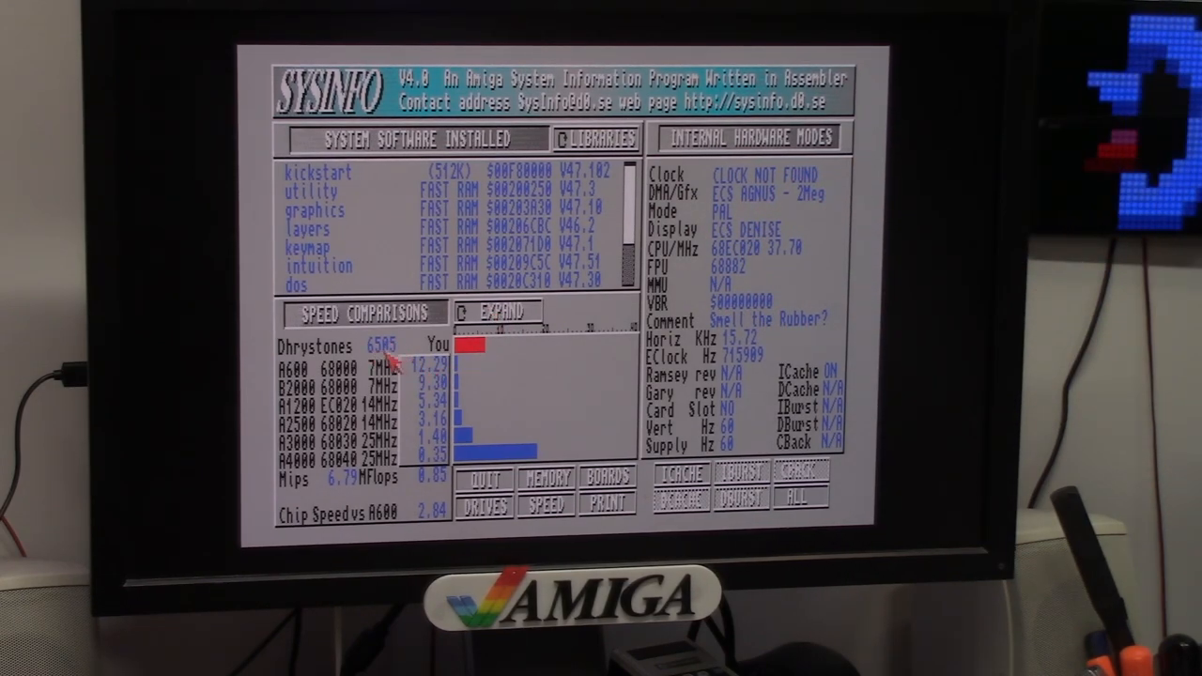
pyautogui.moveTo(375, 481)
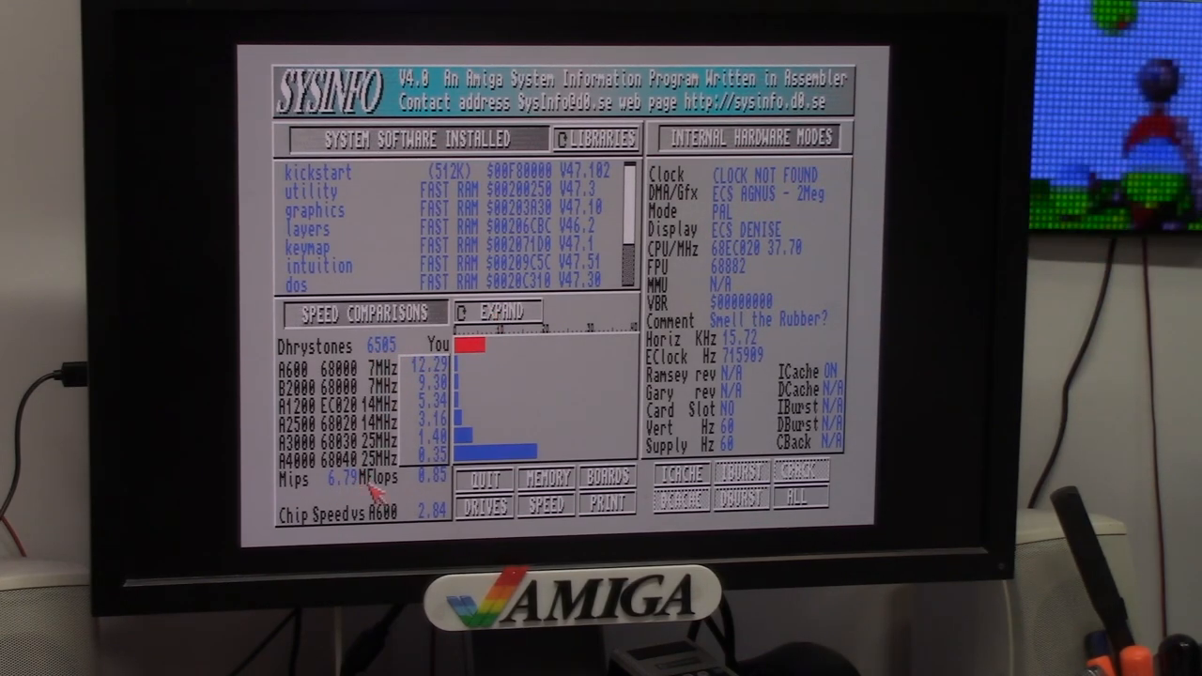
pyautogui.moveTo(526, 354)
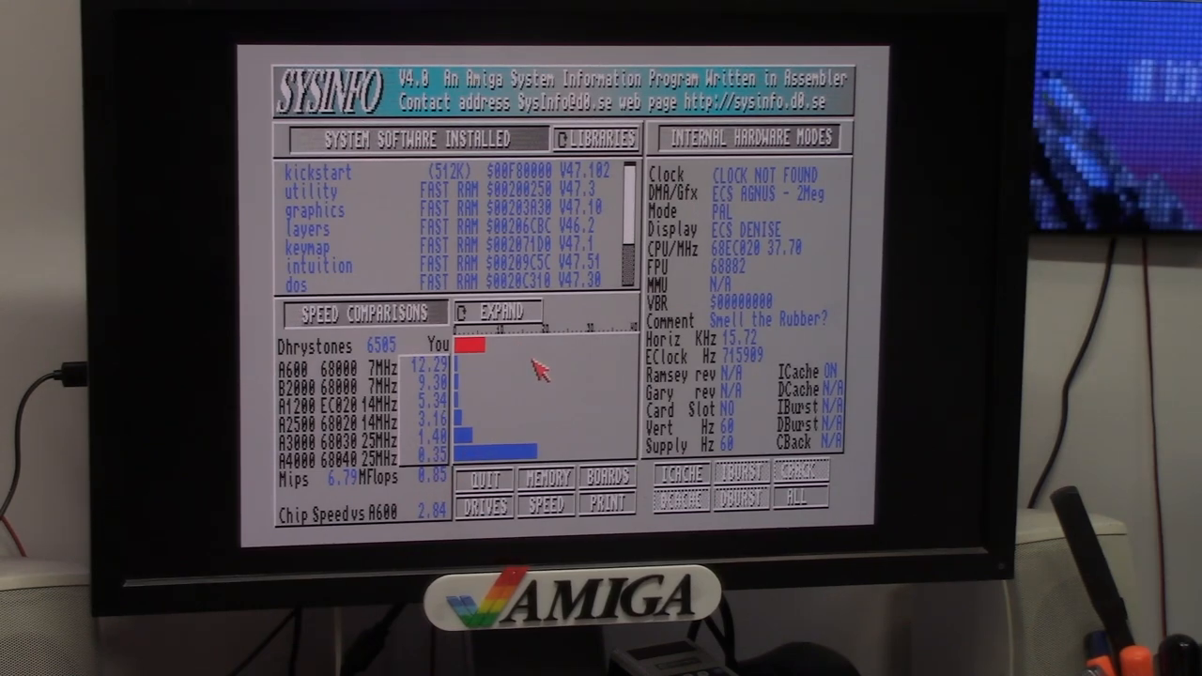
pyautogui.moveTo(620, 451)
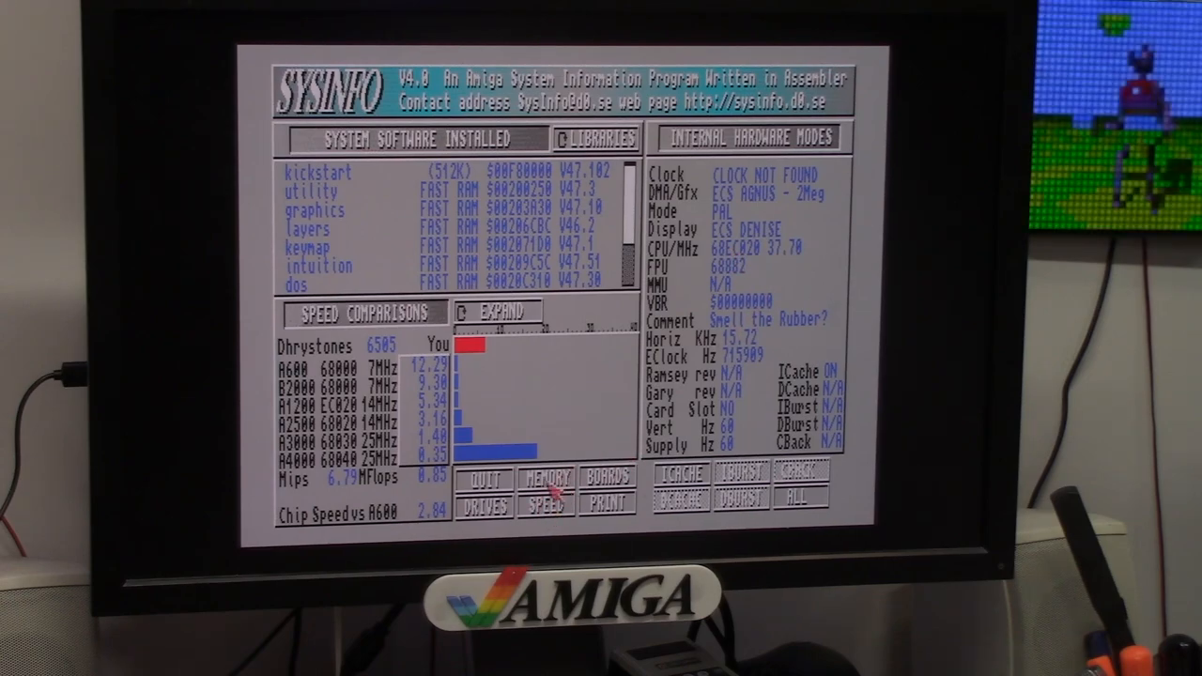
# Step: Review the system drive details (scsi.device, FFS International) and quit back to the shell
pyautogui.click(485, 511)
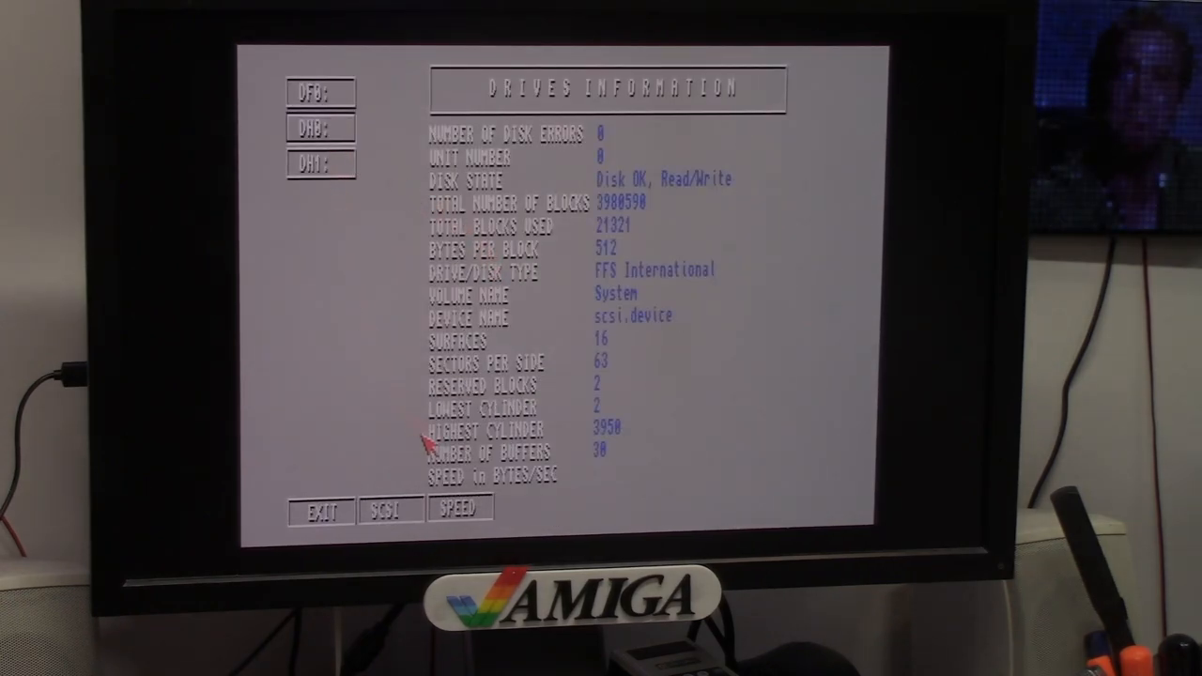
pyautogui.click(459, 508)
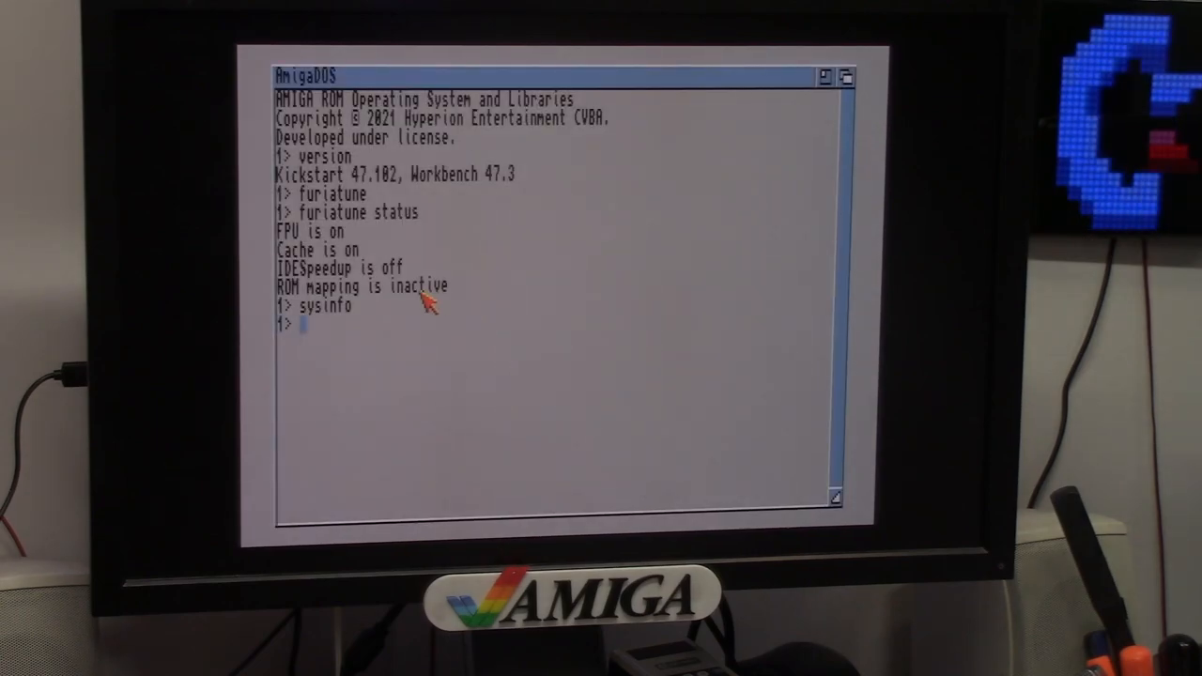
pyautogui.moveTo(573, 285)
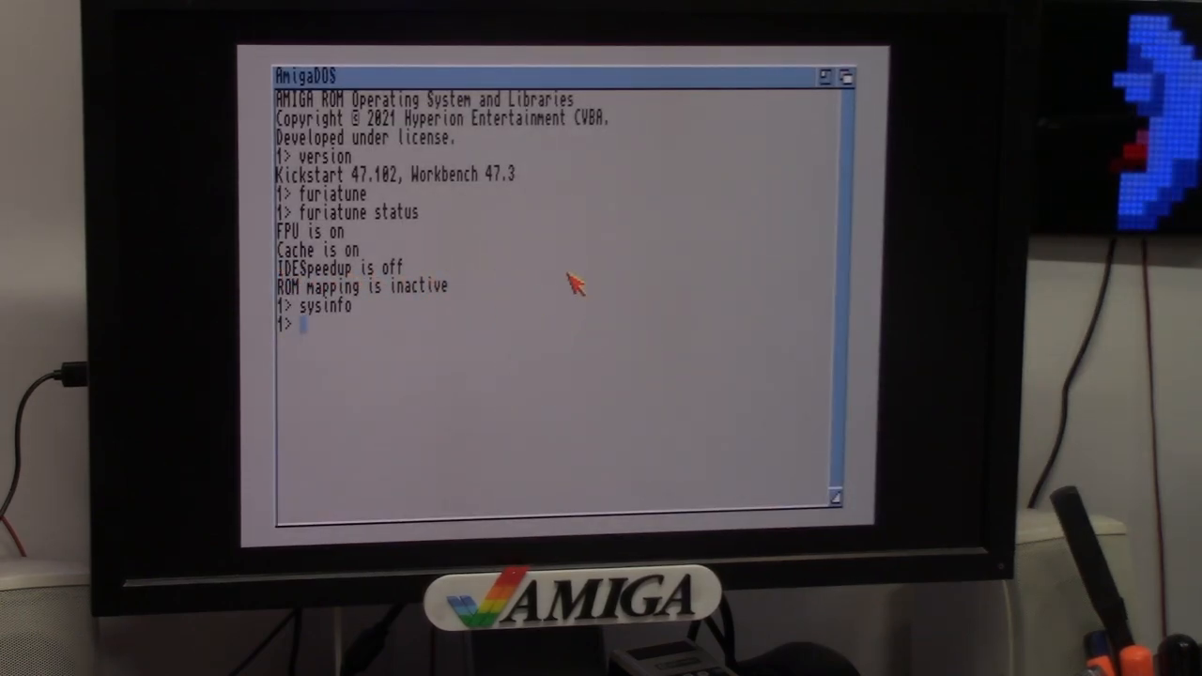
# Step: Enable the Furia IDE speedup with furiatune, then relaunch SysInfo
pyautogui.write('furiatune ide on')
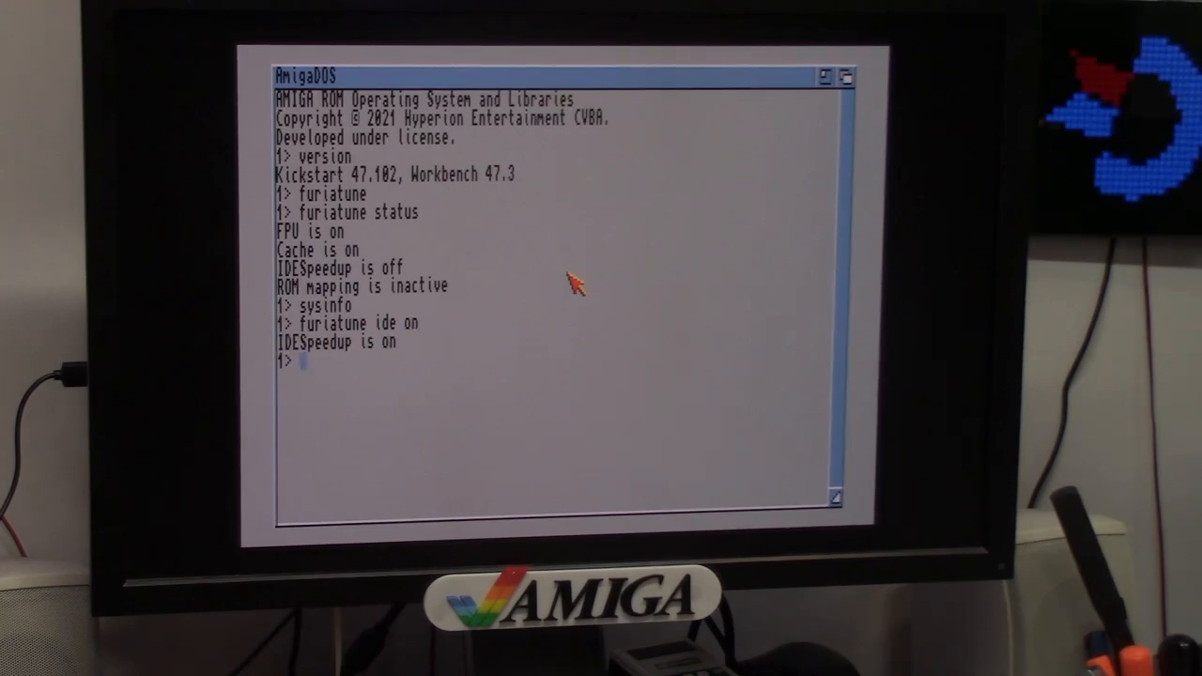
pyautogui.write('sysinfo')
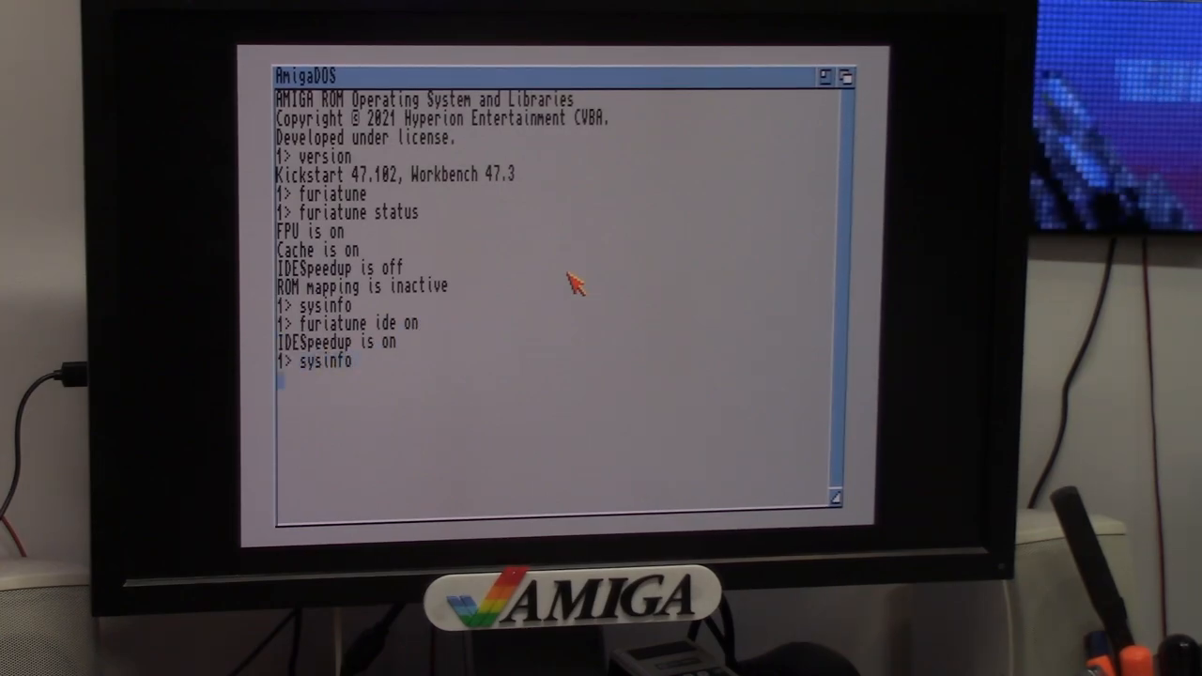
pyautogui.press('Return')
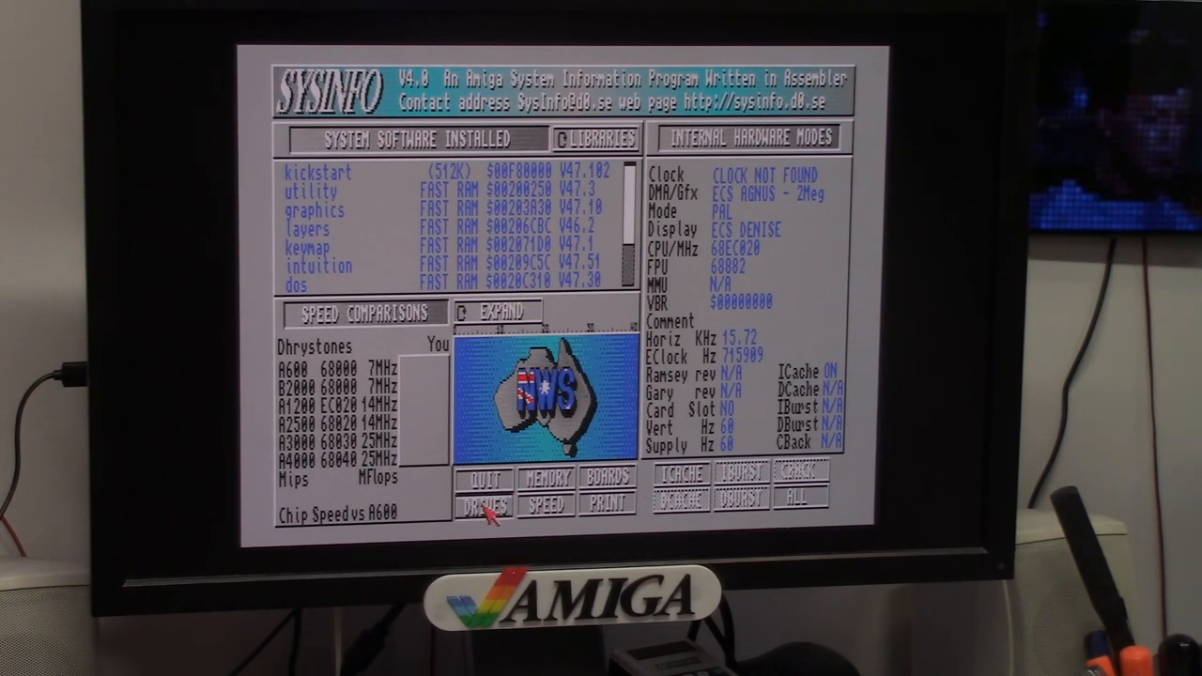
# Step: Measure the system drive speed (~704,057 bytes/s) and return to the main overview
pyautogui.click(483, 507)
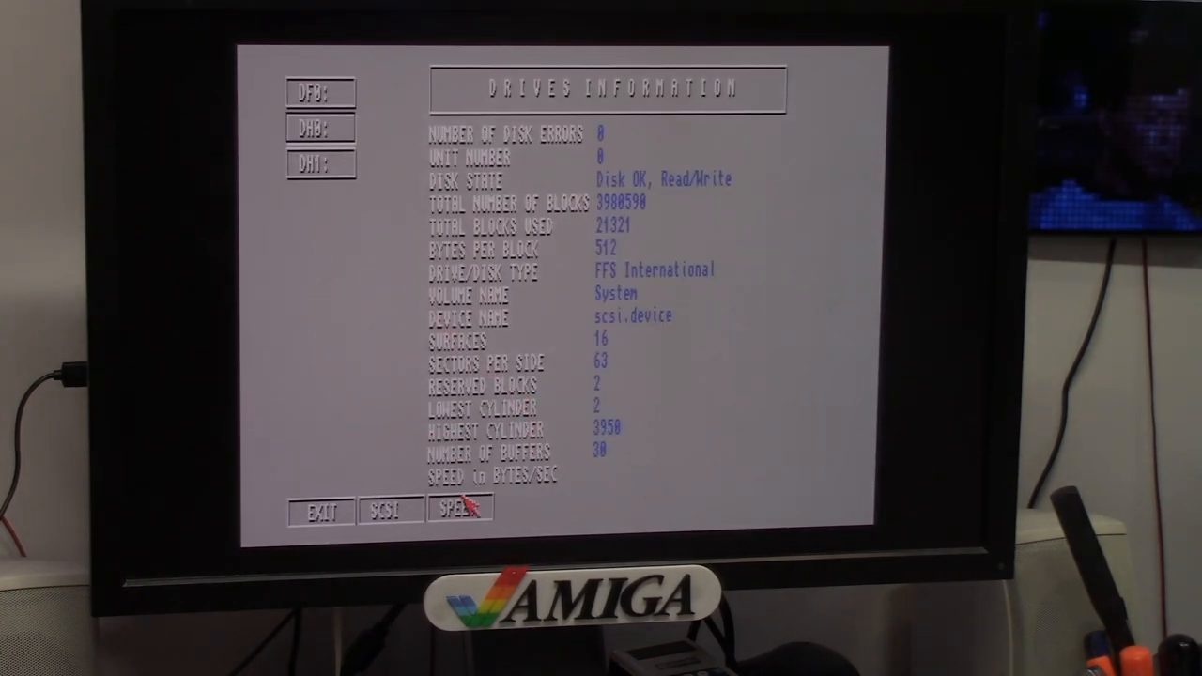
pyautogui.click(460, 511)
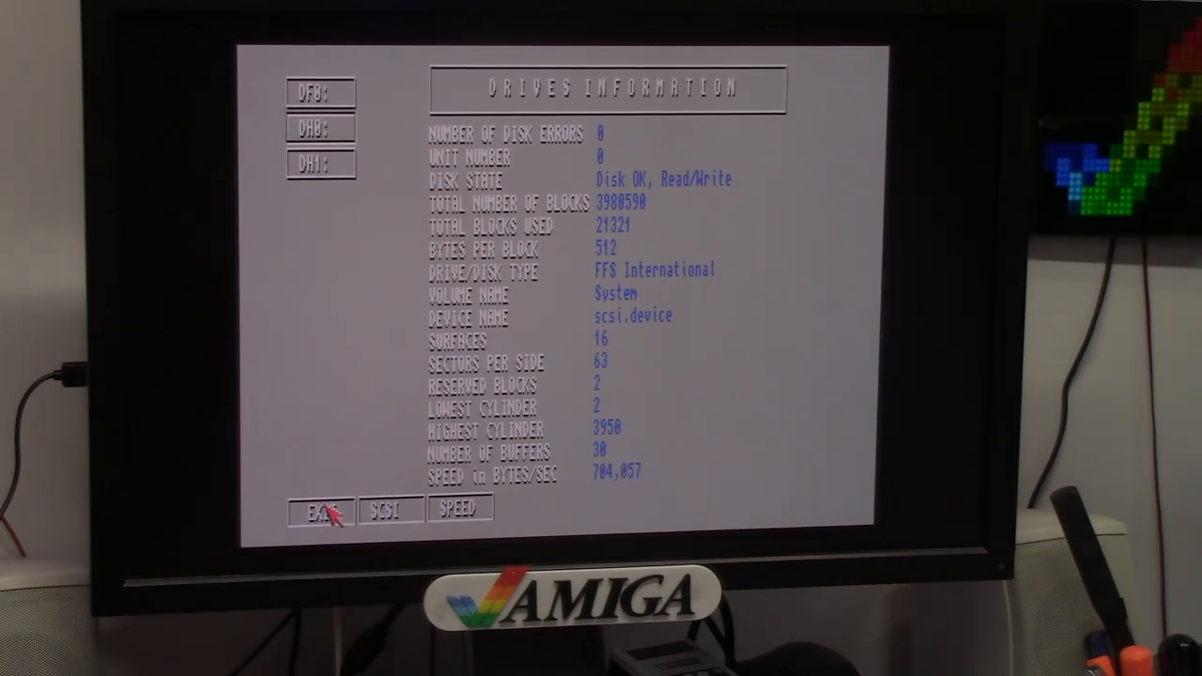
pyautogui.click(319, 511)
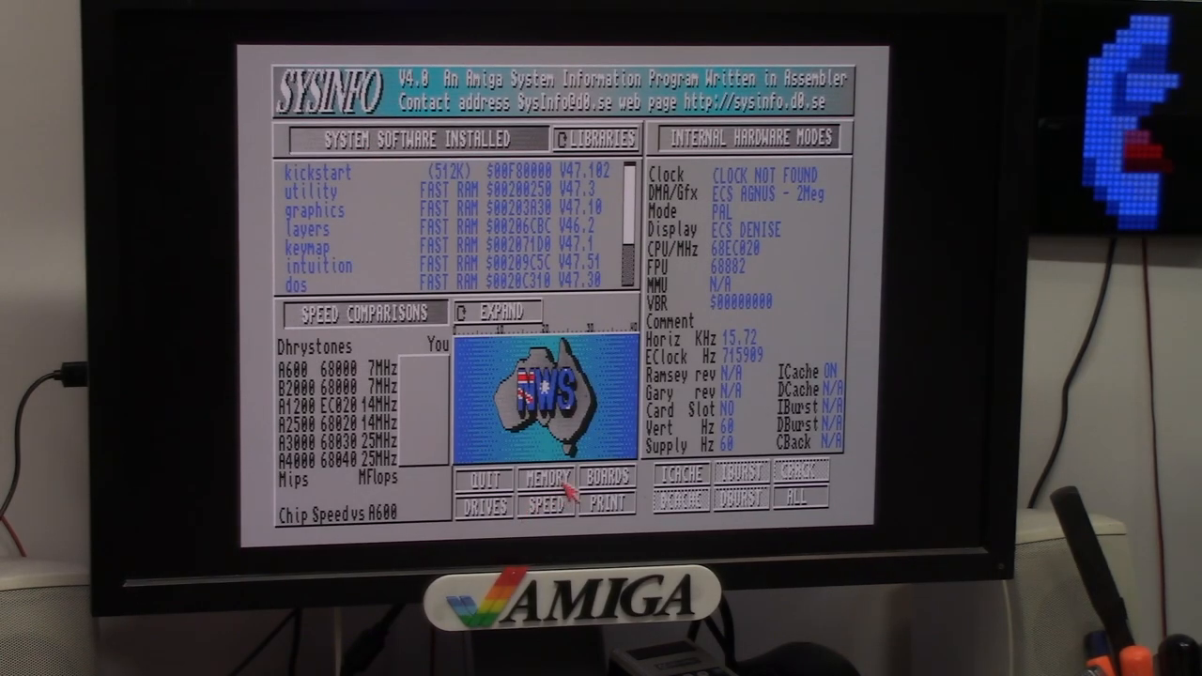
# Step: Quit SysInfo to Workbench showing the Release 3.2.1, Kickstart 47.102, Workbench 47.3 notice
pyautogui.click(550, 481)
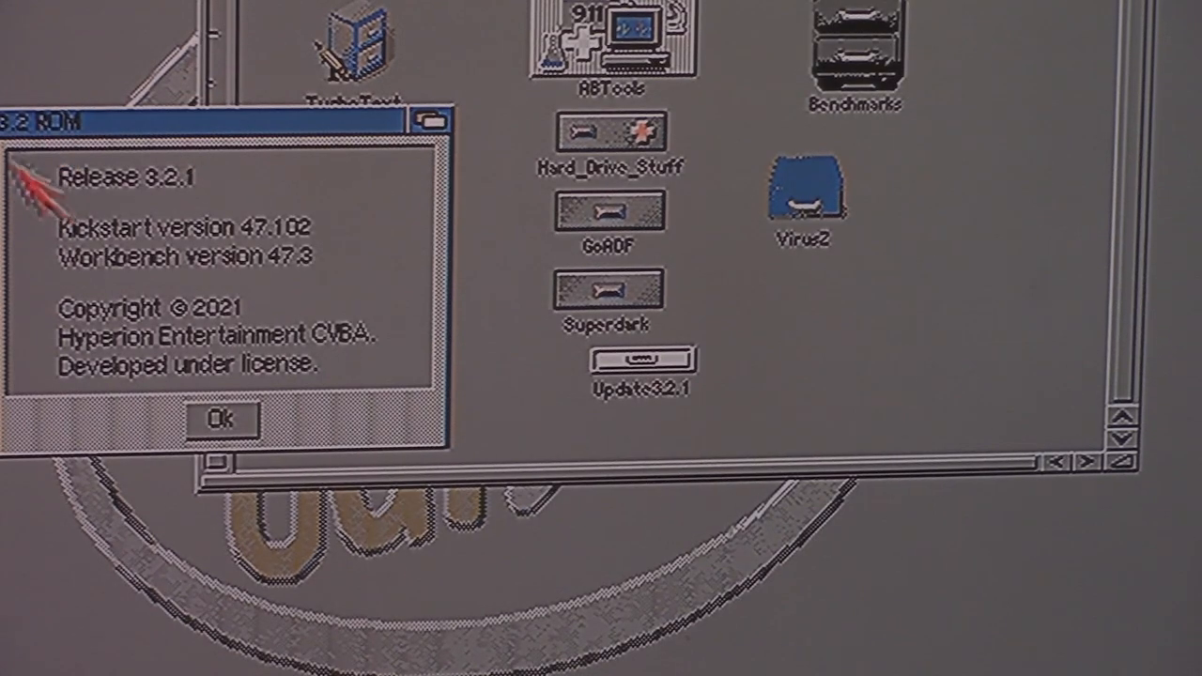
# Step: Move the 3.2 ROM notice into view and close it, leaving the tool-icon drawer
pyautogui.moveTo(187, 120); pyautogui.dragTo(423, 197)
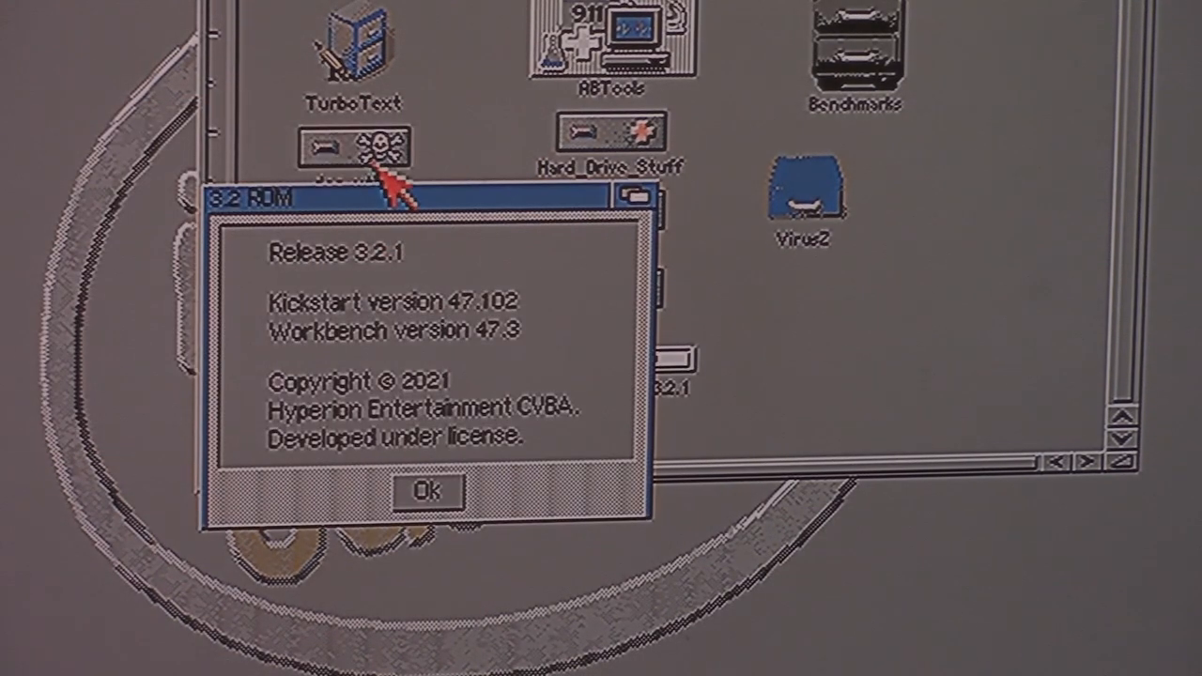
pyautogui.moveTo(244, 221)
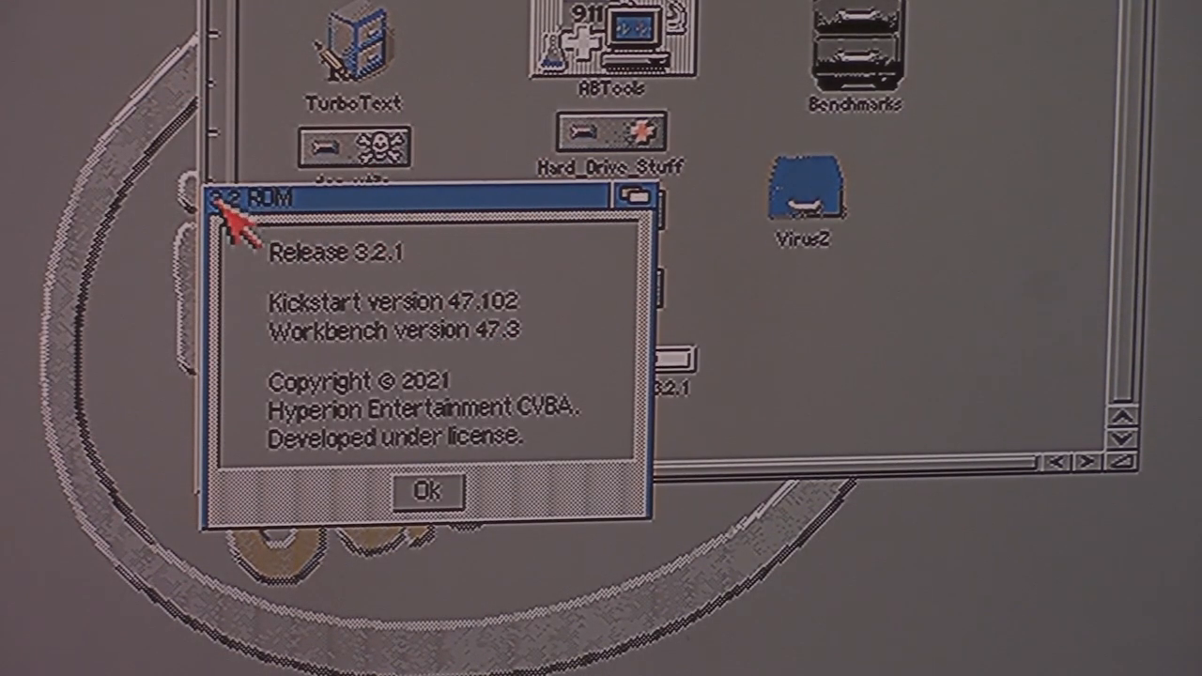
pyautogui.click(426, 493)
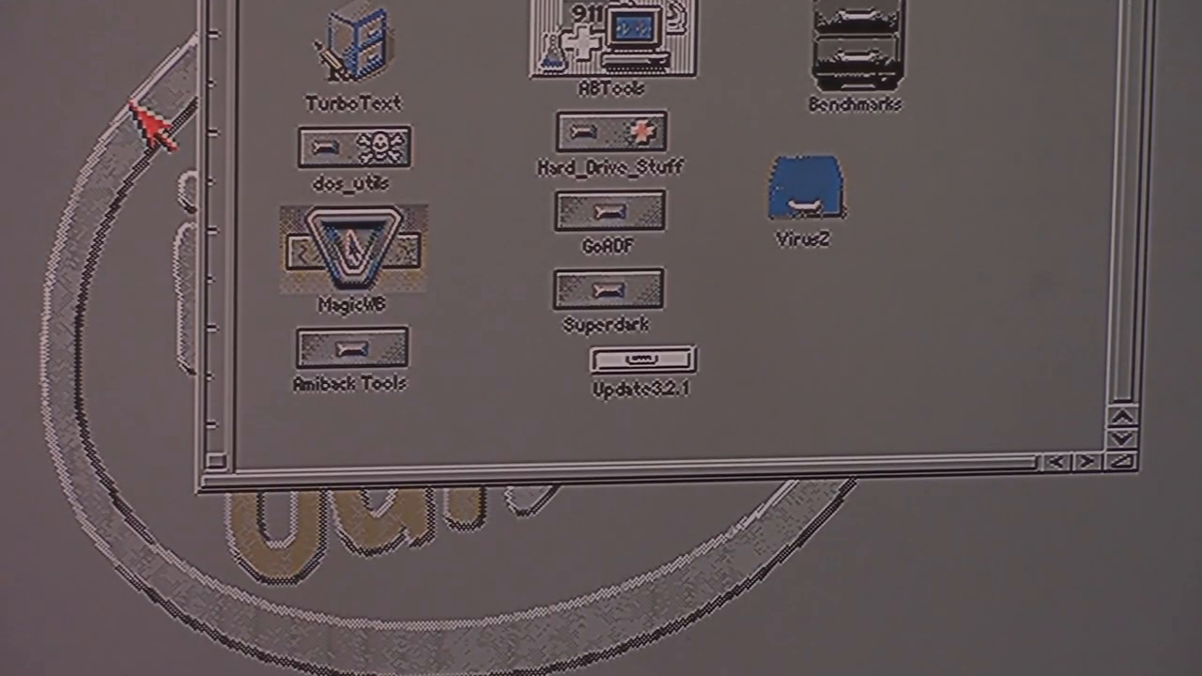